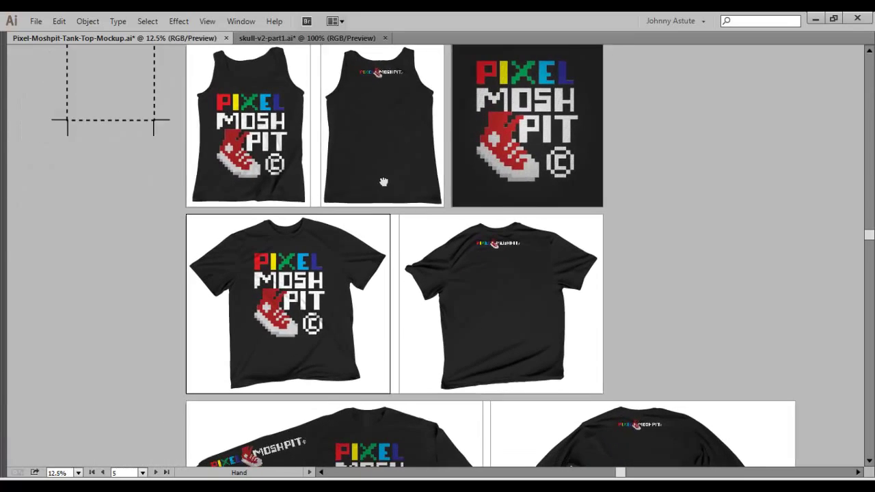
Scroll through the Symbols panel to review the Artwork (Front), (Back) and (Sleeve) symbols.
{"action": "scroll", "scroll_direction": "down", "scroll_amount": 3}
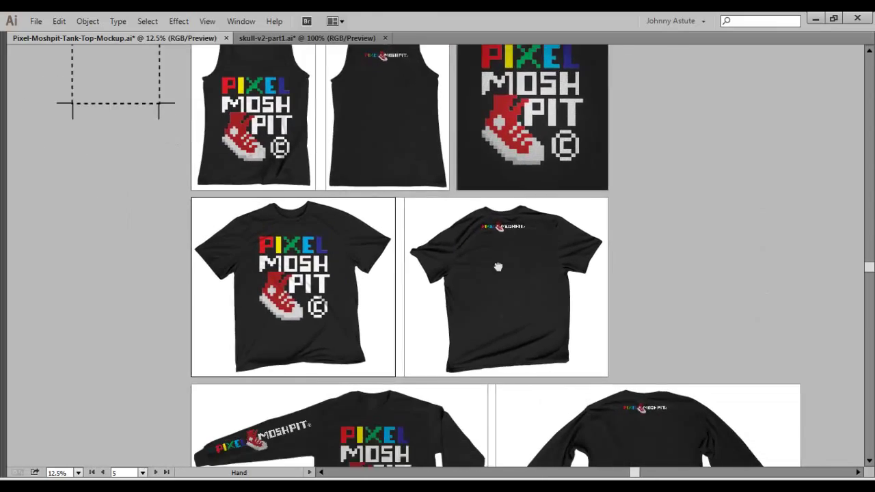
{"action": "scroll", "scroll_direction": "down", "scroll_amount": 3}
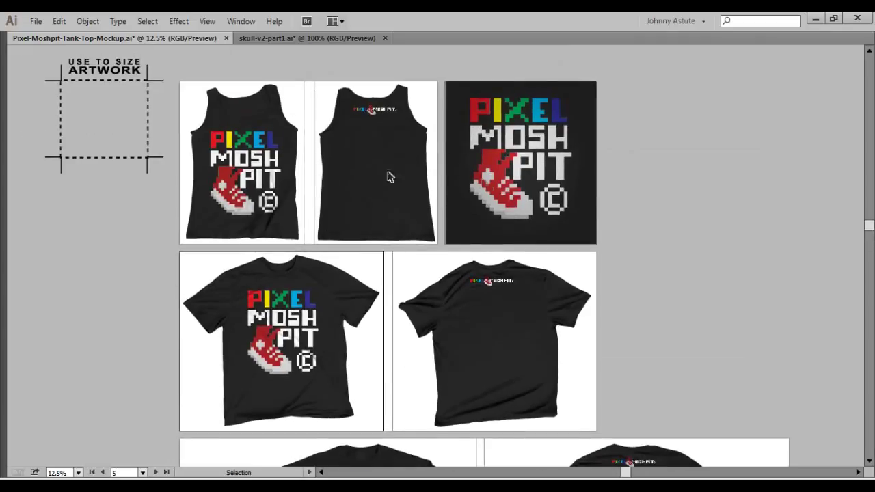
{"action": "mouse_move", "coordinate": [345, 151]}
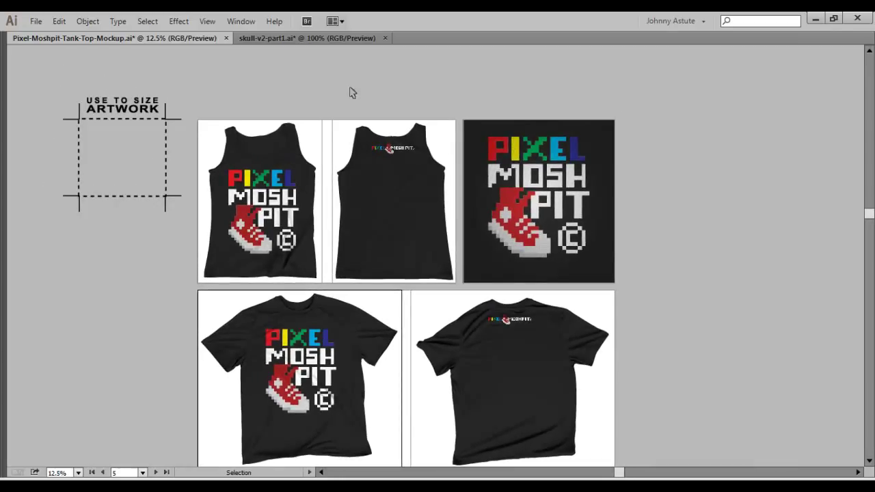
{"action": "mouse_move", "coordinate": [383, 150]}
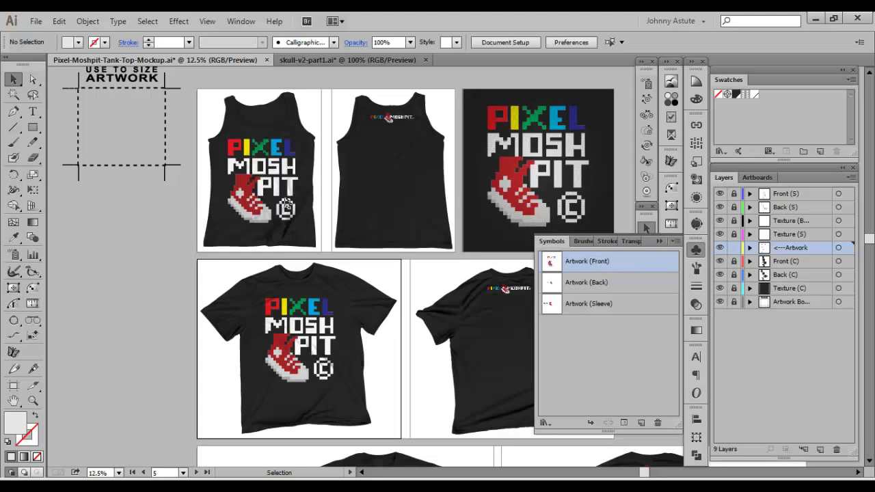
{"action": "mouse_move", "coordinate": [322, 246]}
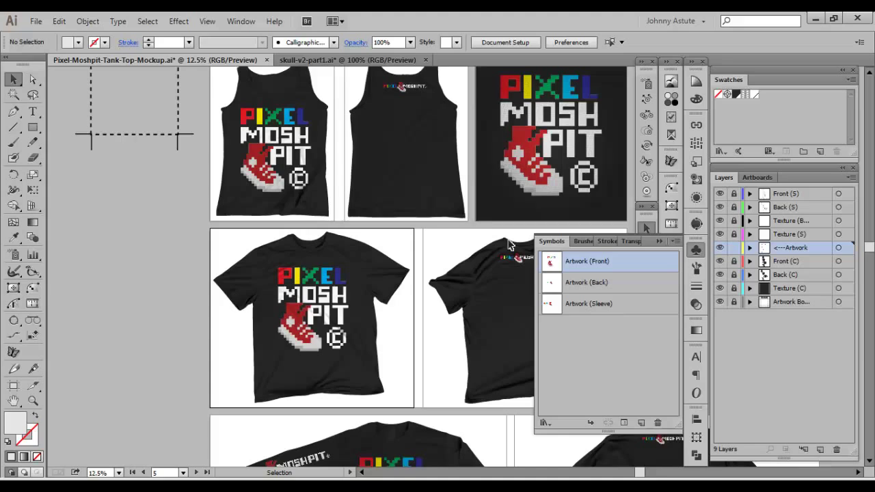
{"action": "mouse_move", "coordinate": [312, 195]}
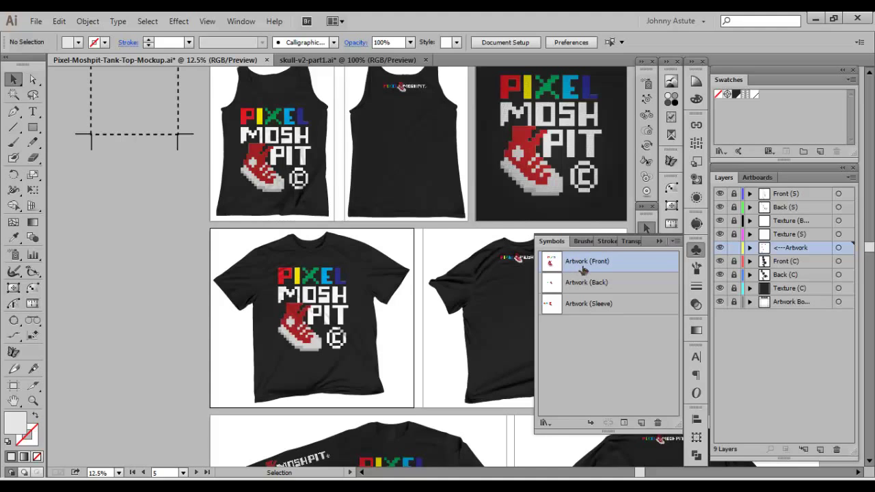
{"action": "mouse_move", "coordinate": [328, 145]}
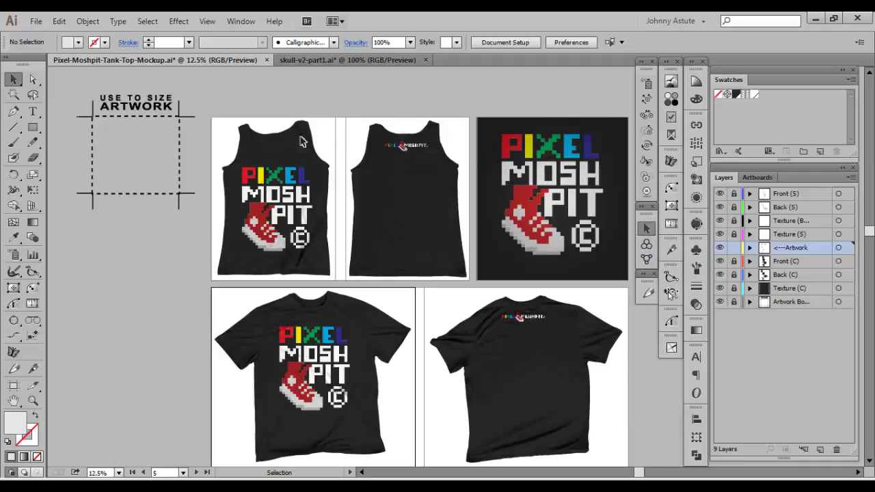
{"action": "mouse_move", "coordinate": [308, 84]}
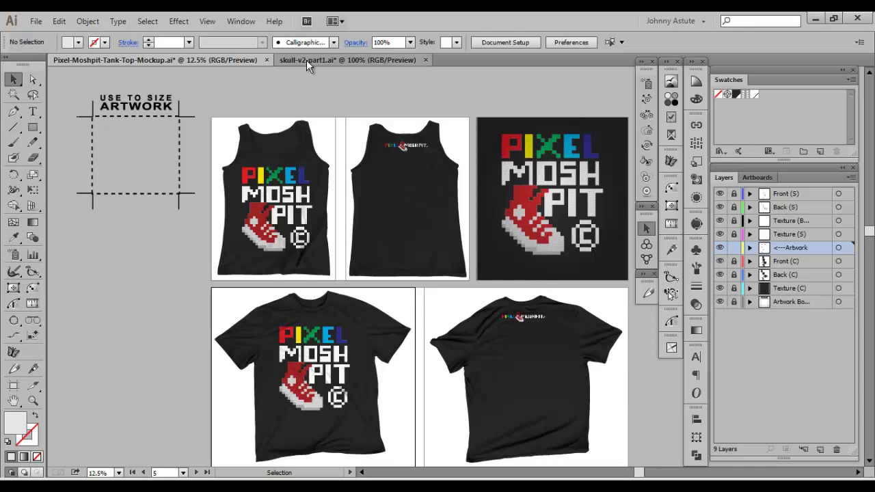
Switch to skull-v2-part1.ai and select the skull illustration for copying.
{"action": "left_click", "coordinate": [349, 60]}
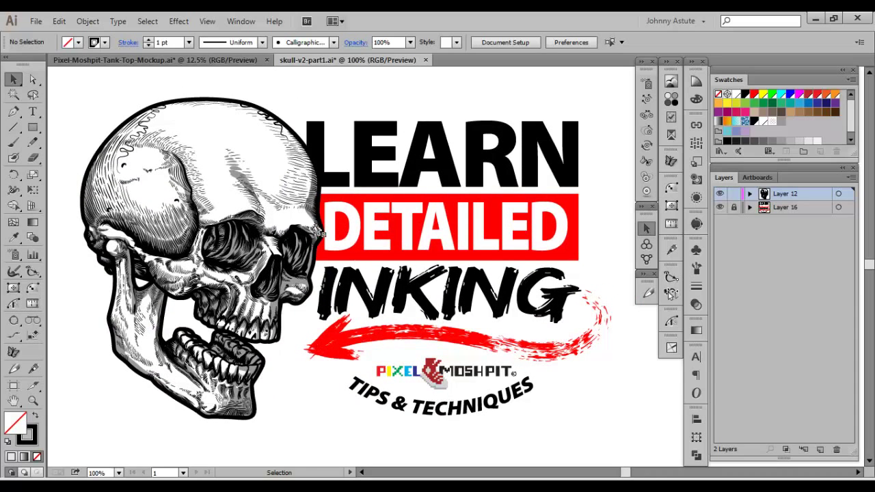
{"action": "mouse_move", "coordinate": [424, 164]}
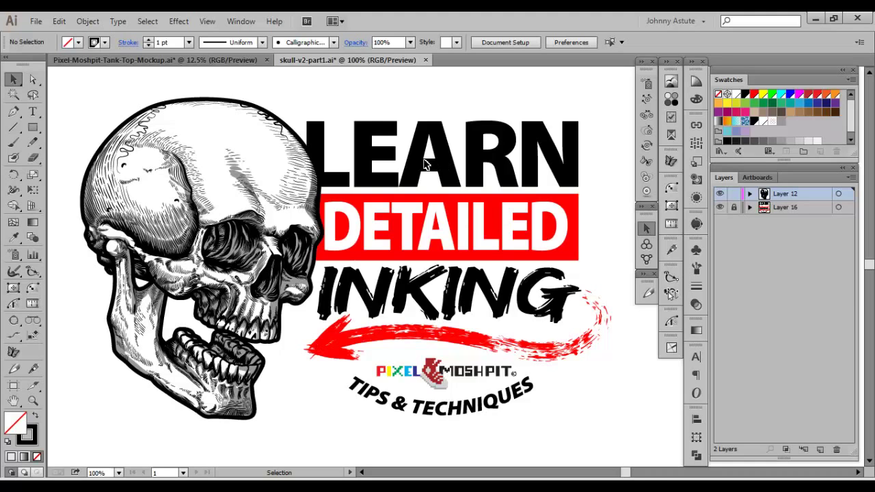
{"action": "mouse_move", "coordinate": [226, 241]}
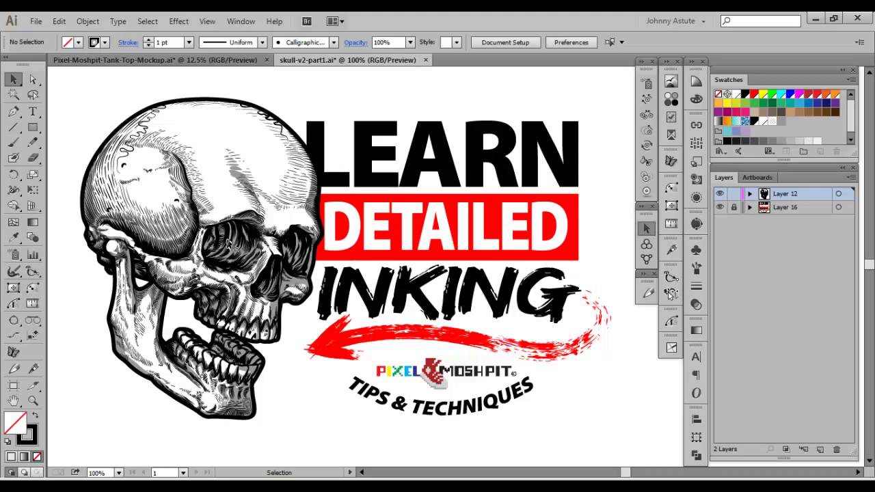
{"action": "left_click", "coordinate": [232, 202]}
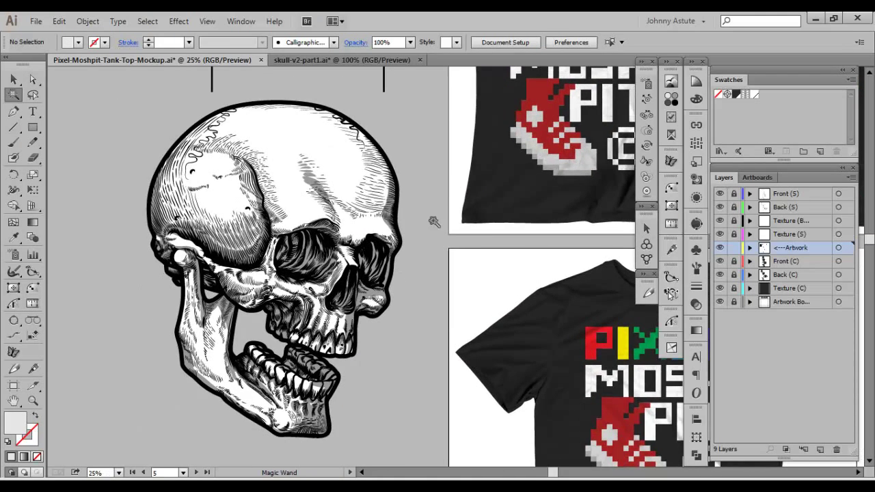
Scroll the mockup document to reach the pasted skull for Magic Wand selection of its white fills.
{"action": "scroll", "scroll_direction": "down", "scroll_amount": 3}
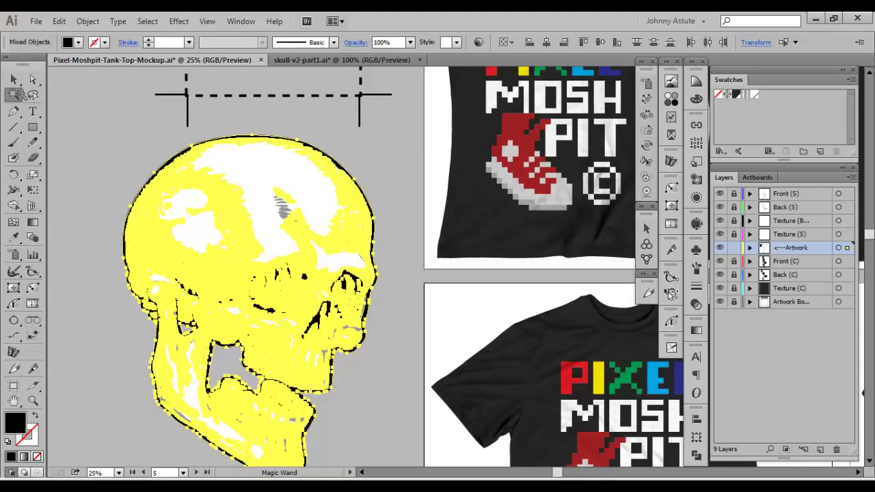
Change the skull's white fill areas to pale grey #E8E8E8 via the Color Picker.
{"action": "double_click", "coordinate": [14, 94]}
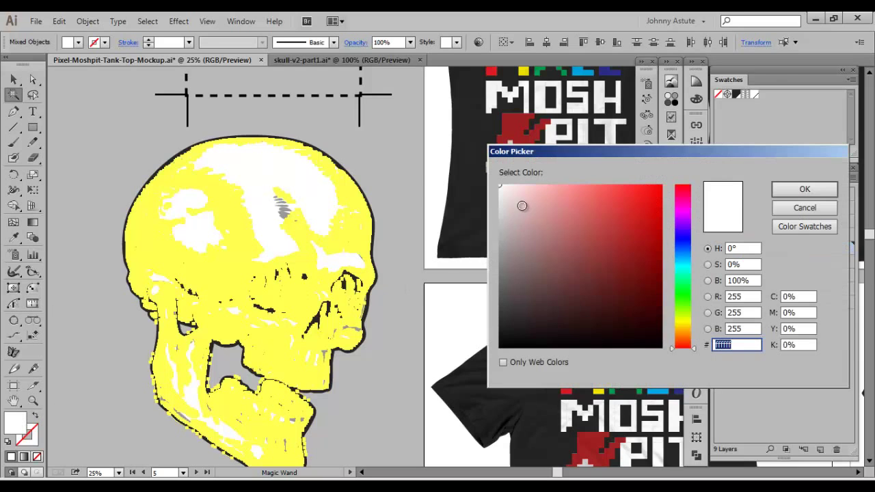
{"action": "left_click", "coordinate": [601, 197]}
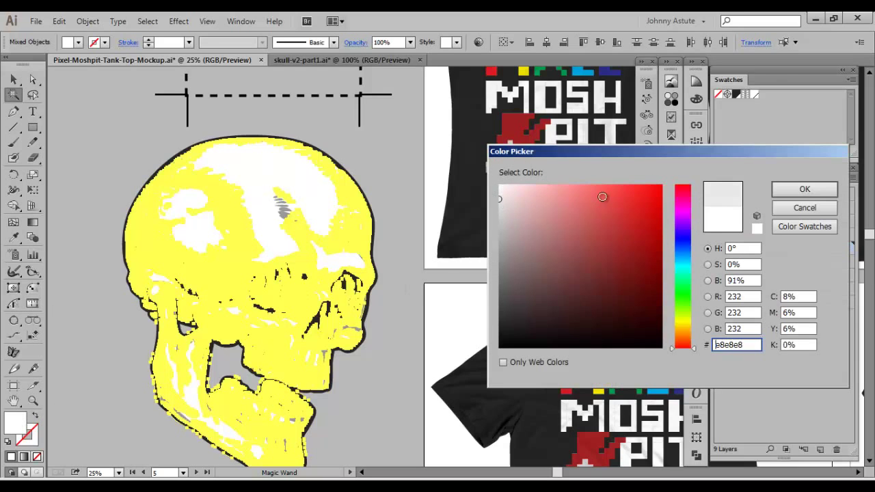
{"action": "left_click", "coordinate": [804, 189]}
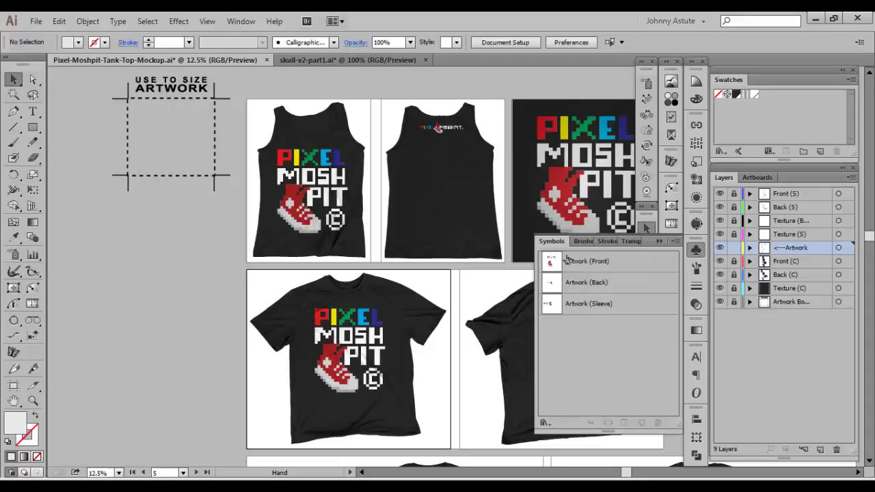
{"action": "mouse_move", "coordinate": [558, 263]}
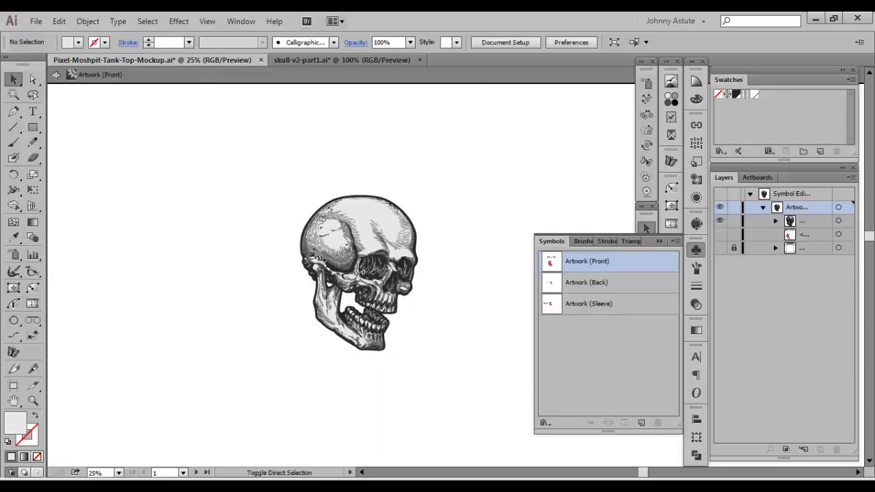
{"action": "mouse_move", "coordinate": [286, 191]}
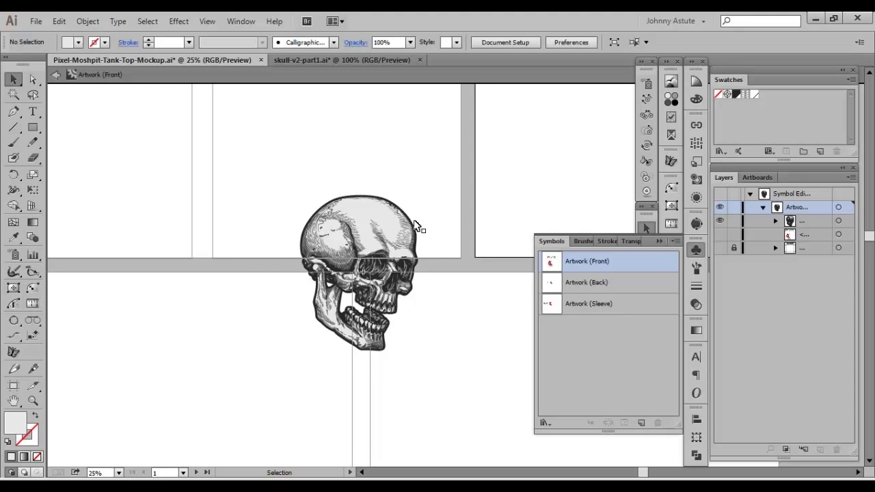
{"action": "mouse_move", "coordinate": [81, 87]}
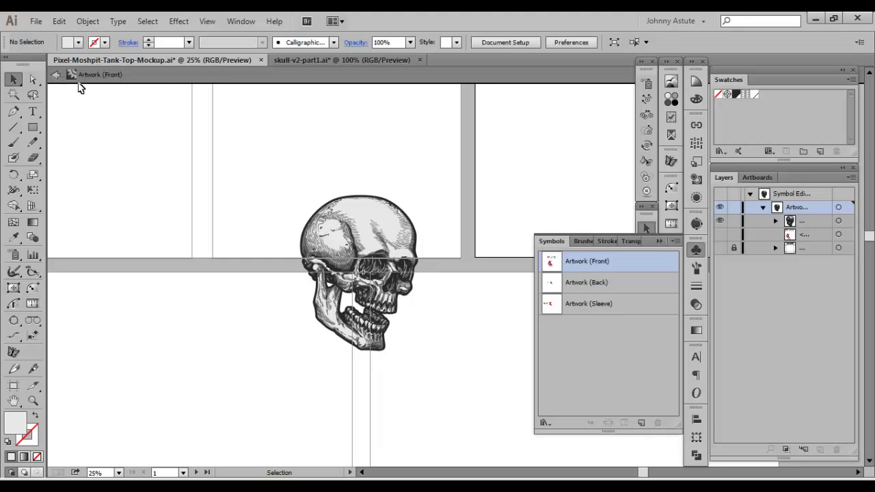
{"action": "mouse_move", "coordinate": [117, 159]}
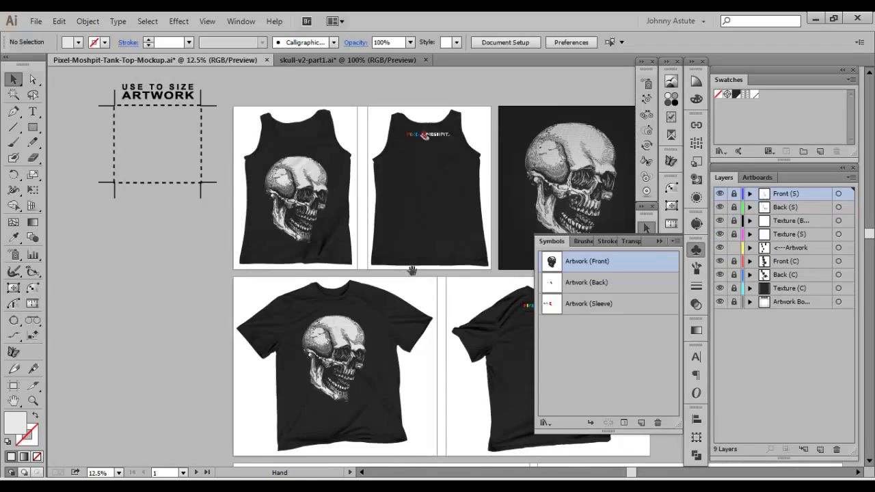
{"action": "scroll", "scroll_direction": "down", "scroll_amount": 3}
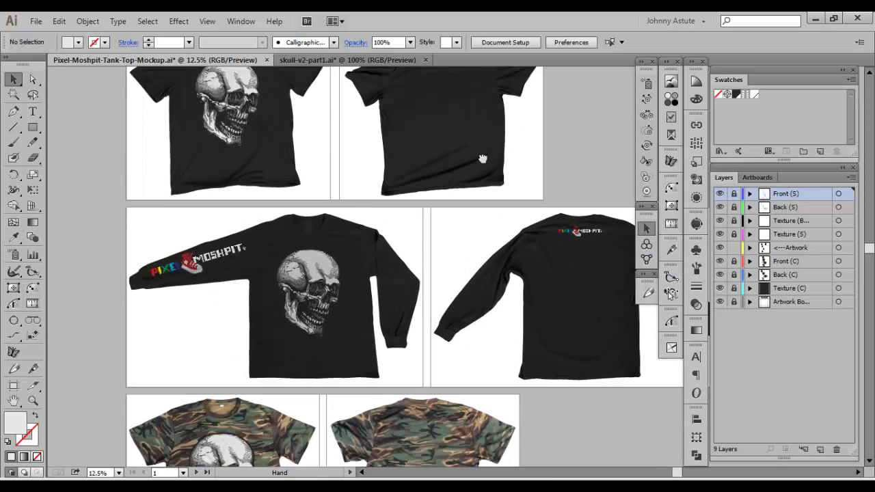
{"action": "scroll", "scroll_direction": "down", "scroll_amount": 3}
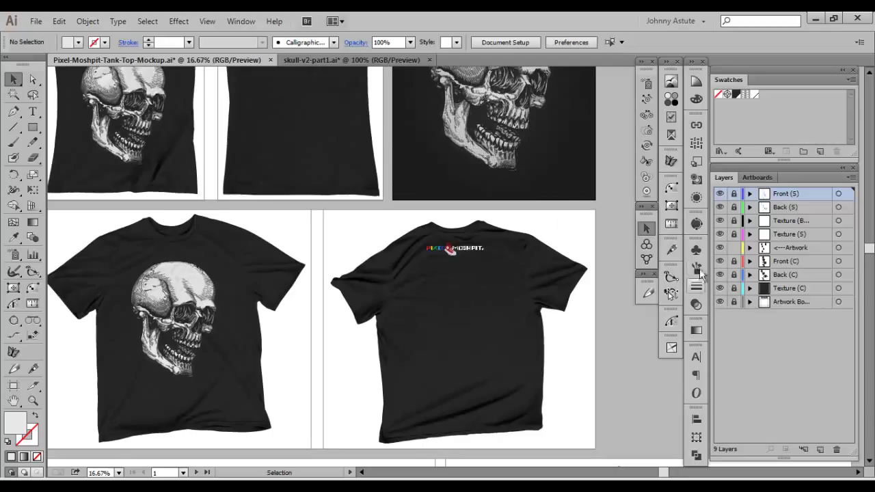
{"action": "left_click", "coordinate": [696, 249]}
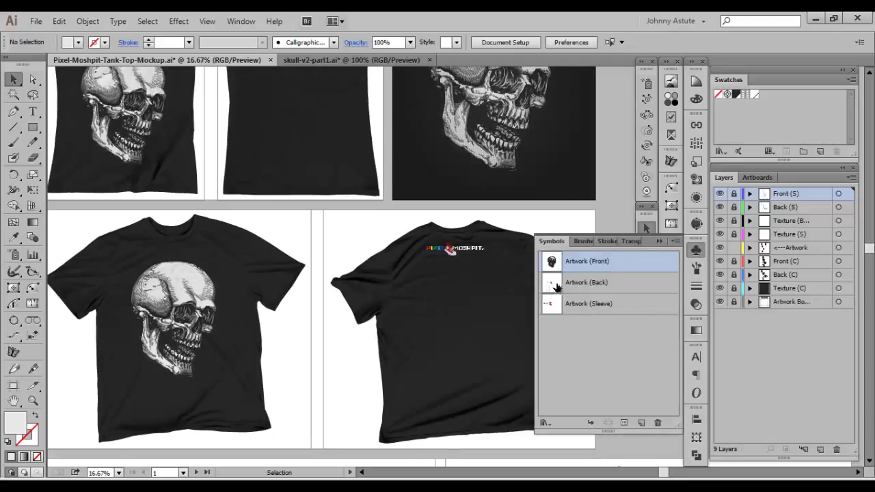
Edit the Artwork (Back) symbol and place a small skull inside its artwork guide.
{"action": "double_click", "coordinate": [586, 282]}
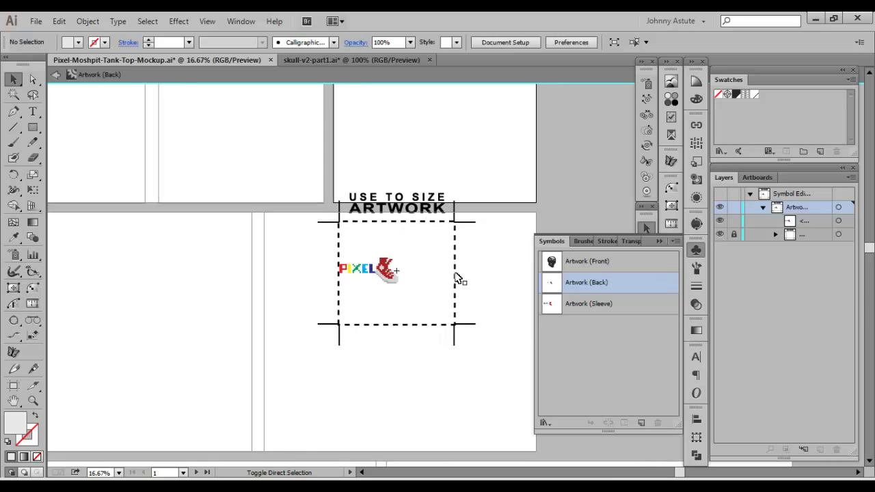
{"action": "mouse_move", "coordinate": [421, 274]}
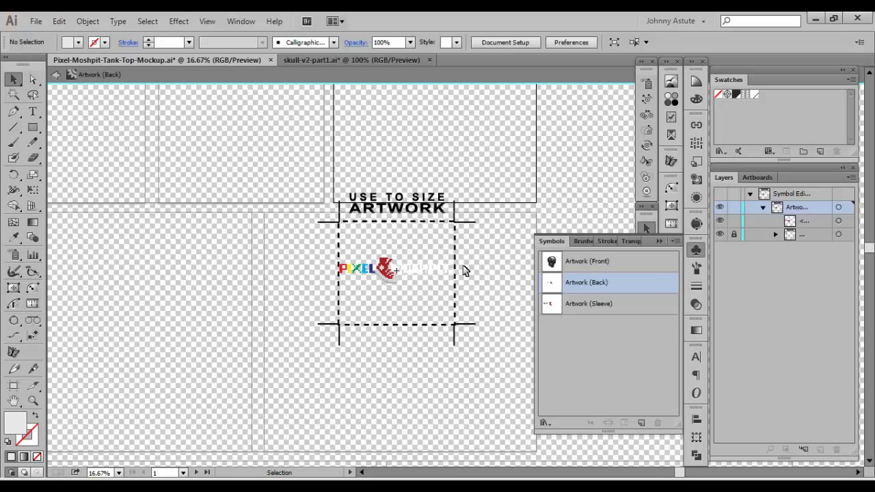
{"action": "mouse_move", "coordinate": [790, 220]}
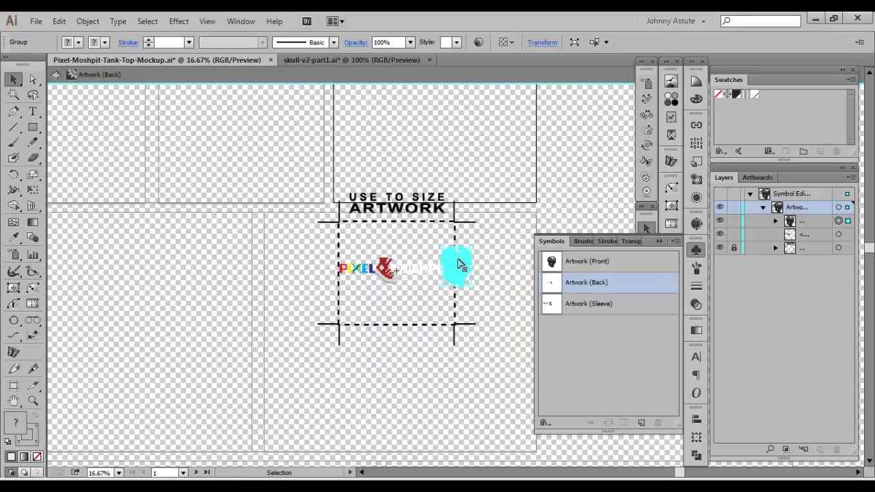
{"action": "left_click_drag", "start_coordinate": [458, 267], "coordinate": [397, 271]}
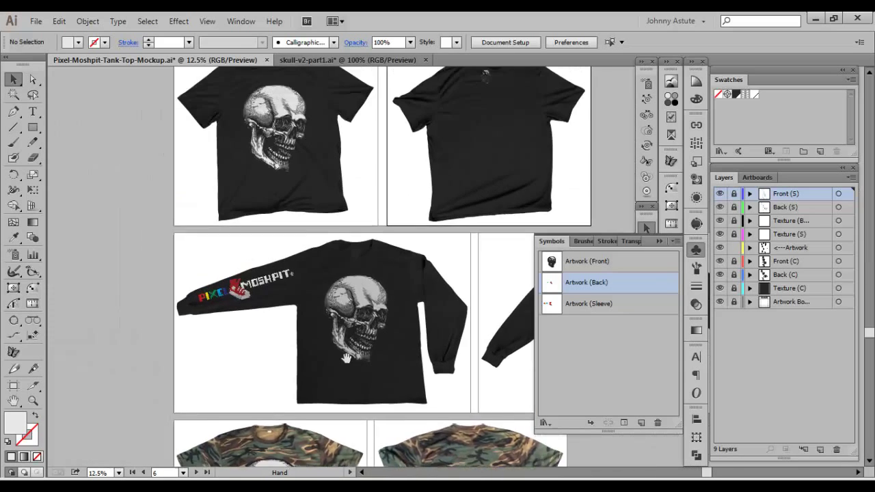
{"action": "scroll", "scroll_direction": "down", "scroll_amount": 3}
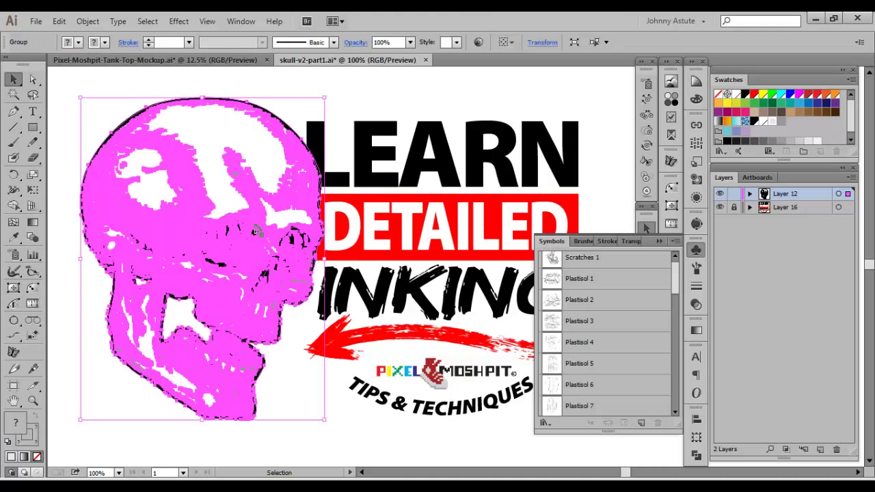
{"action": "mouse_move", "coordinate": [263, 303]}
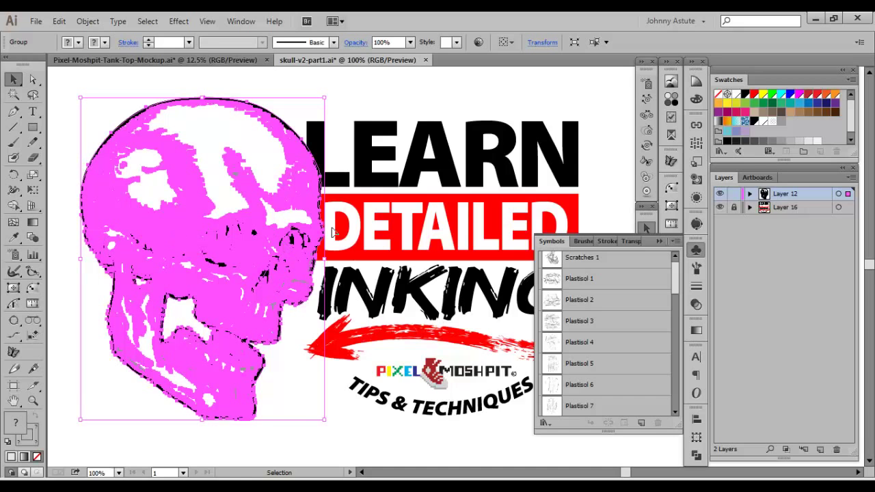
{"action": "mouse_move", "coordinate": [189, 72]}
{"action": "type", "text": "Sku"}
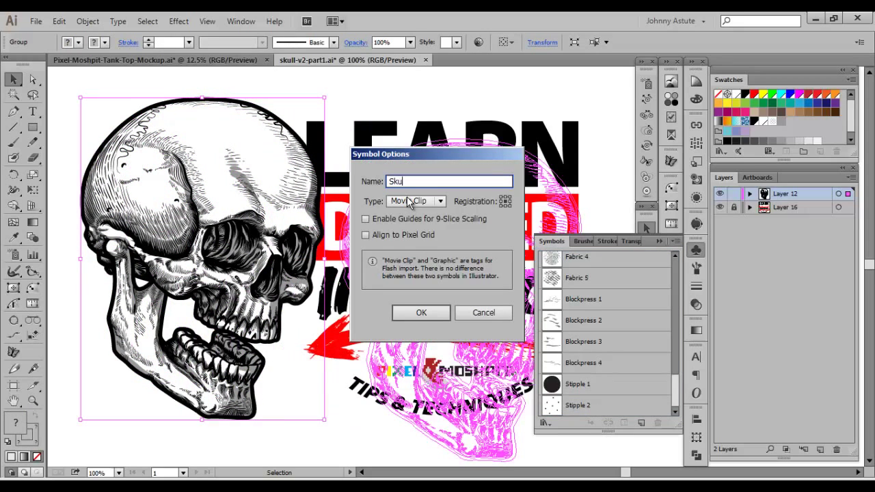
Confirm the Symbol Options dialog, creating the symbol named Skull.
{"action": "left_click", "coordinate": [422, 312]}
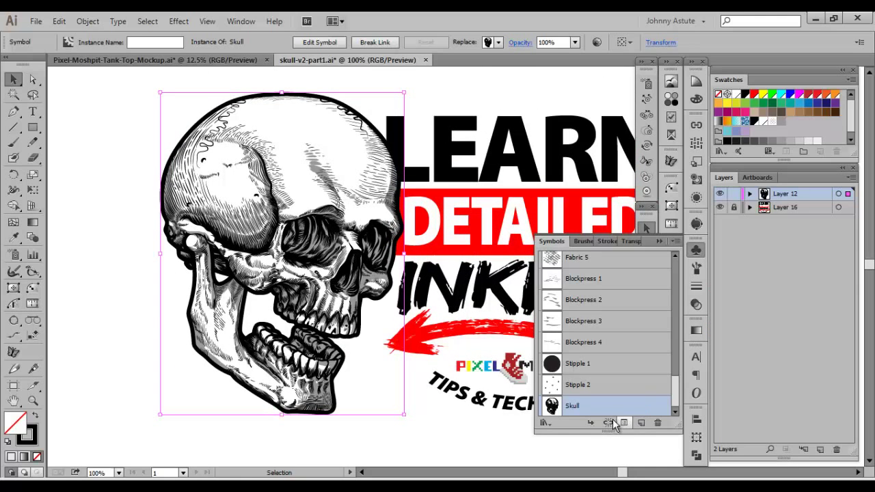
{"action": "mouse_move", "coordinate": [608, 423]}
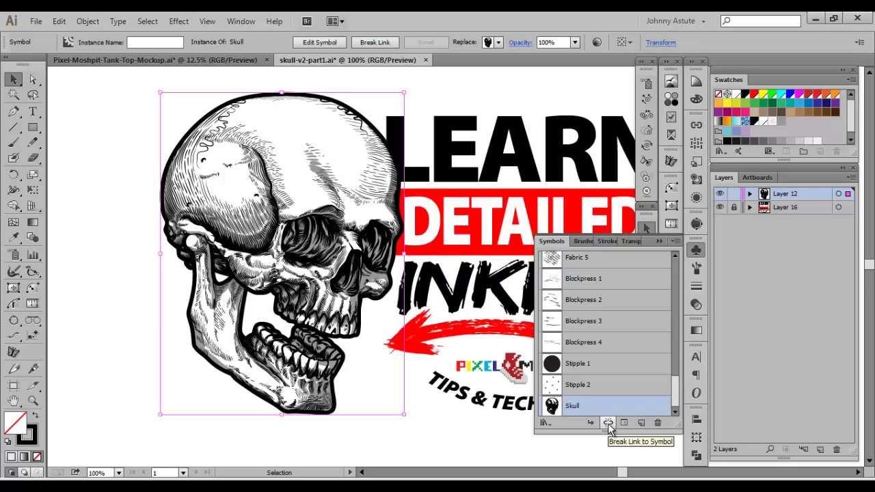
Break the placed skull's link to the Skull symbol, leaving it as ordinary artwork.
{"action": "left_click", "coordinate": [607, 423]}
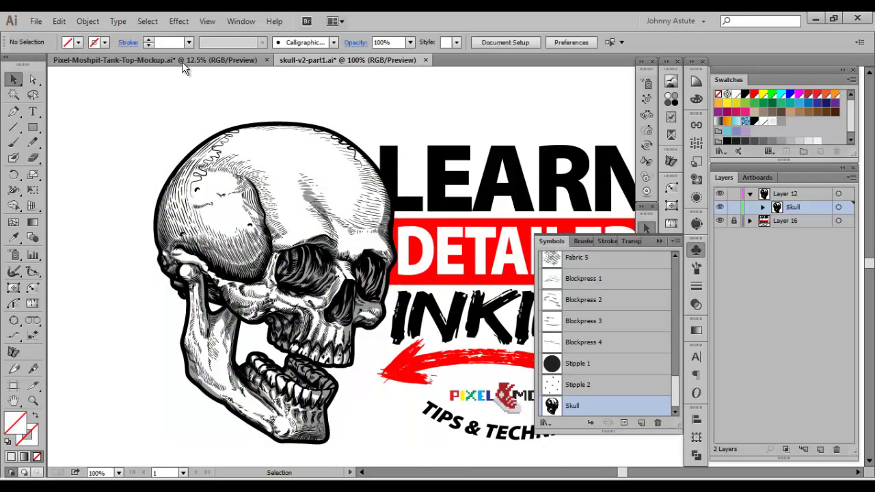
Return to the Pixel-Moshpit-Tank-Top-Mockup.ai document.
{"action": "left_click", "coordinate": [112, 60]}
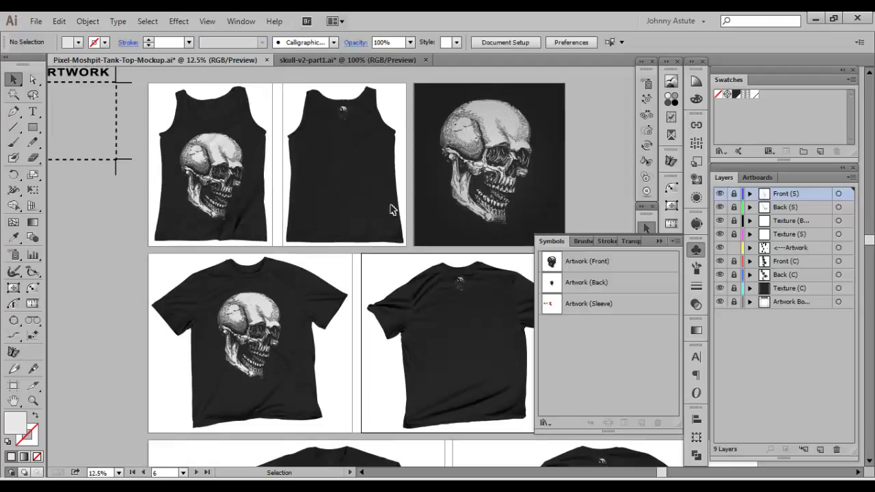
{"action": "mouse_move", "coordinate": [430, 207]}
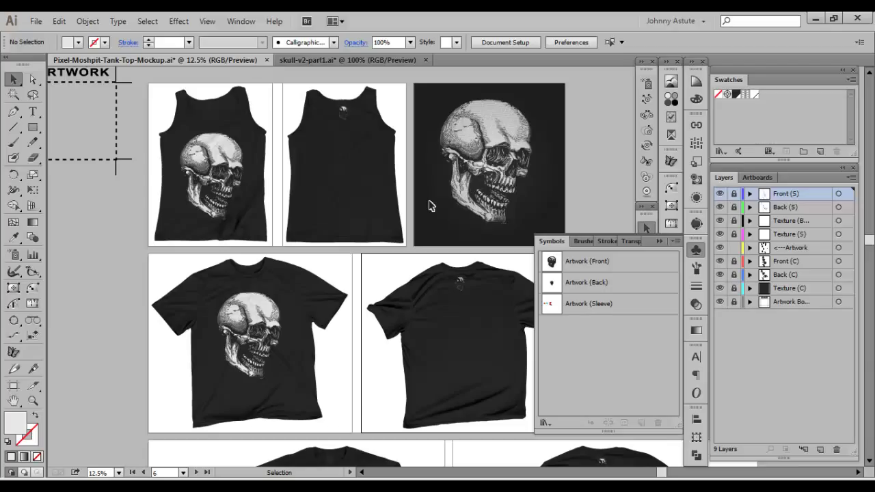
{"action": "mouse_move", "coordinate": [399, 200]}
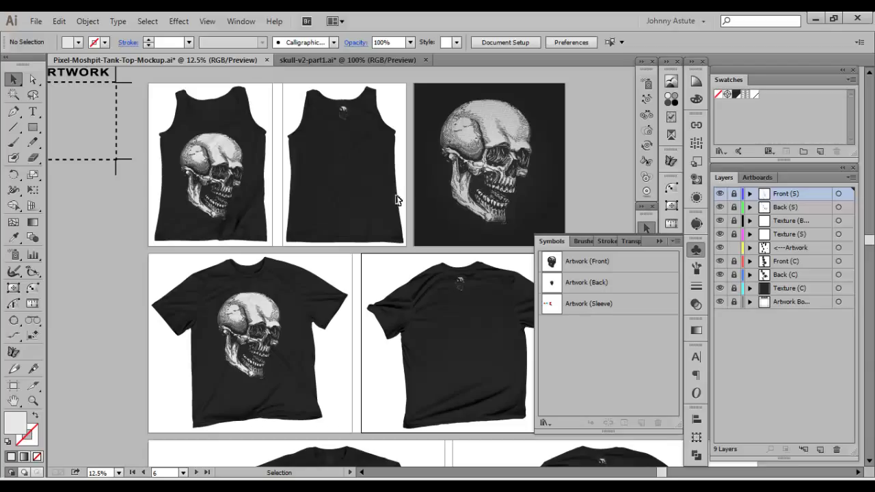